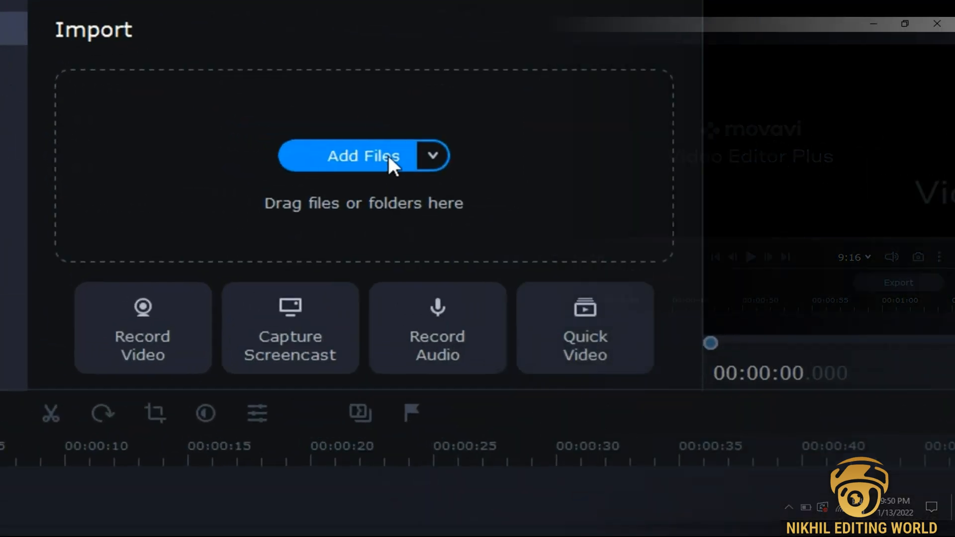
Add the Lake, Mountains and River files from Downloads, then drop Lake onto the timeline
{"action": "left_click", "coordinate": [364, 156]}
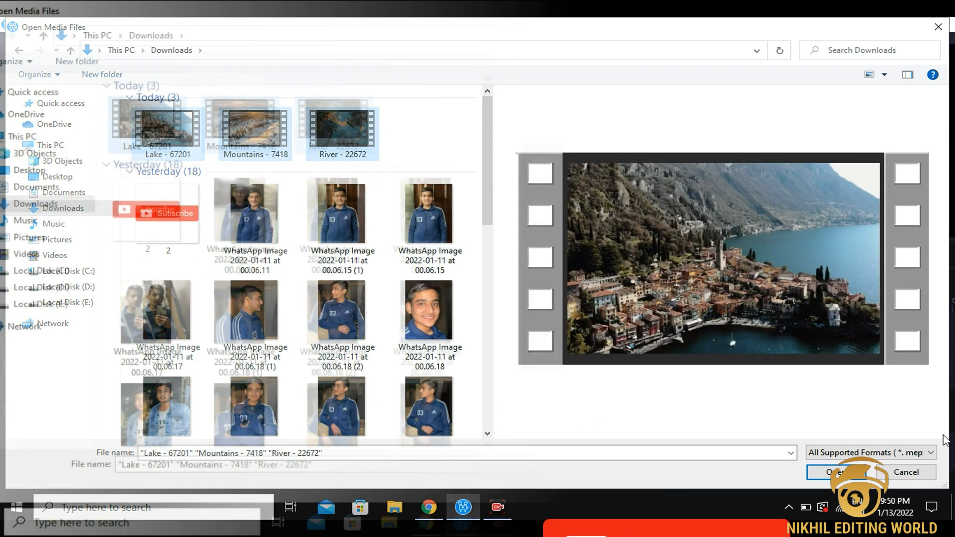
{"action": "left_click", "coordinate": [835, 472]}
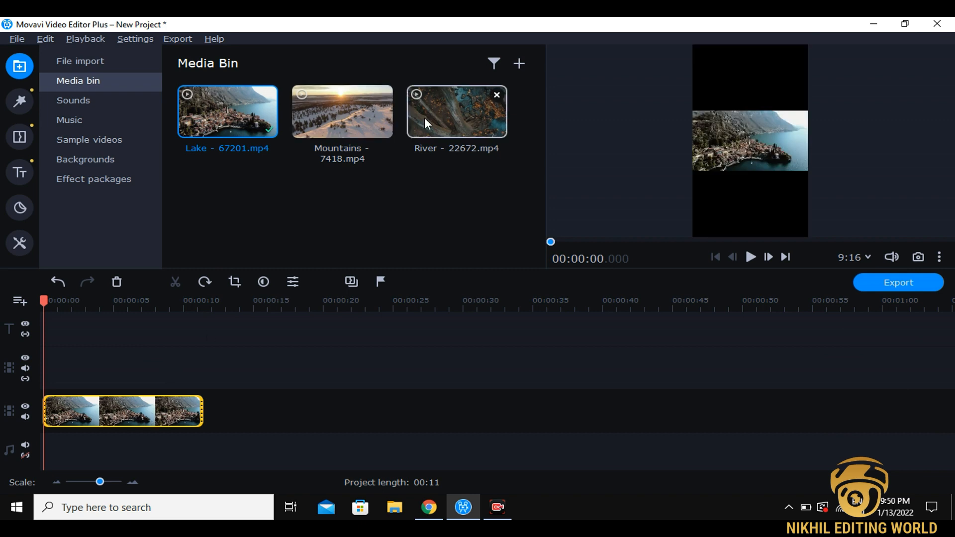
{"action": "mouse_move", "coordinate": [100, 358]}
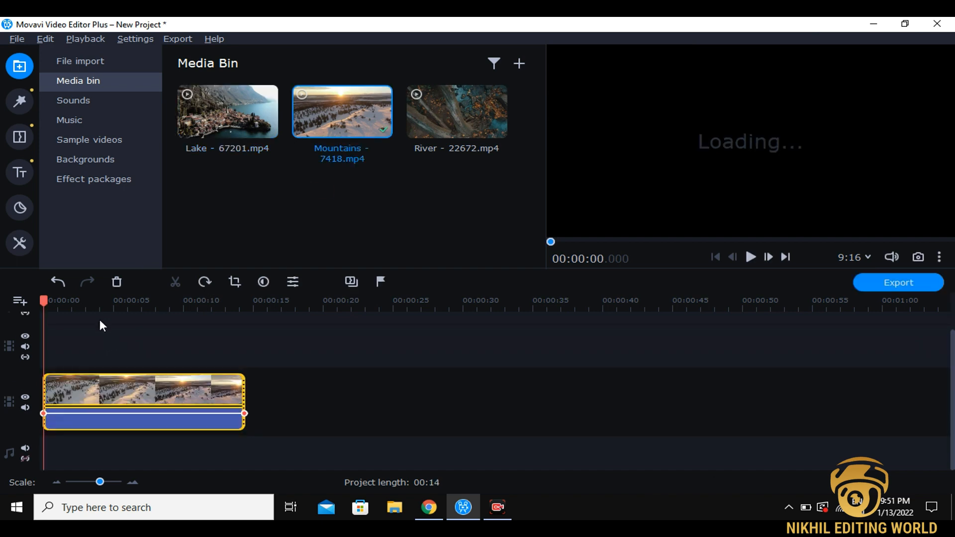
Place Mountains on the main video track and move Lake to the overlay track above
{"action": "left_click", "coordinate": [163, 300]}
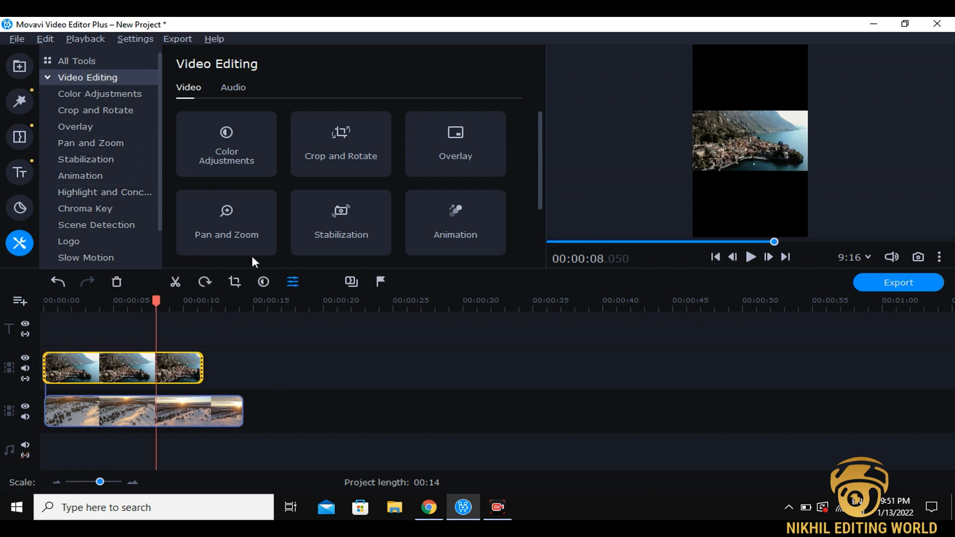
Apply Picture in picture to Lake at the top of the preview, with River as an overlay
{"action": "left_click", "coordinate": [76, 126]}
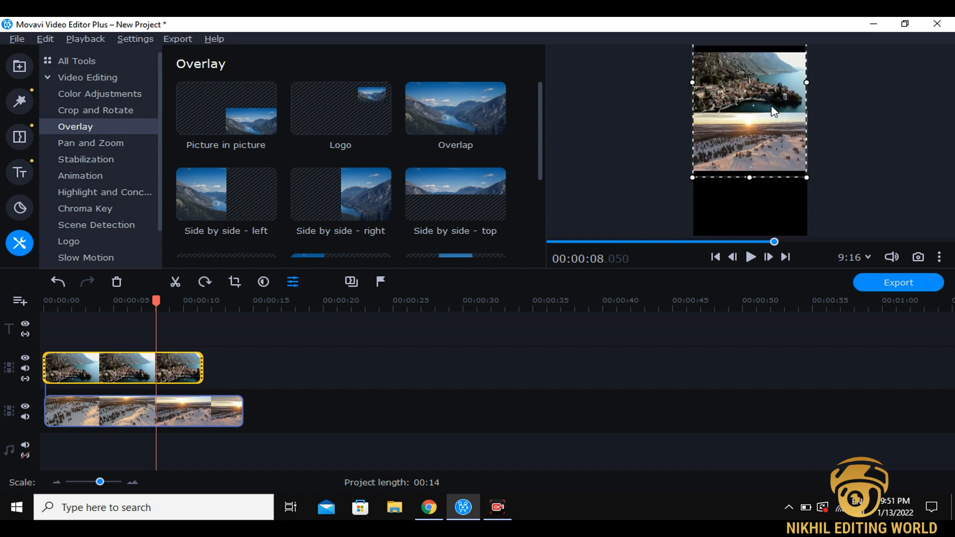
{"action": "left_click", "coordinate": [225, 108]}
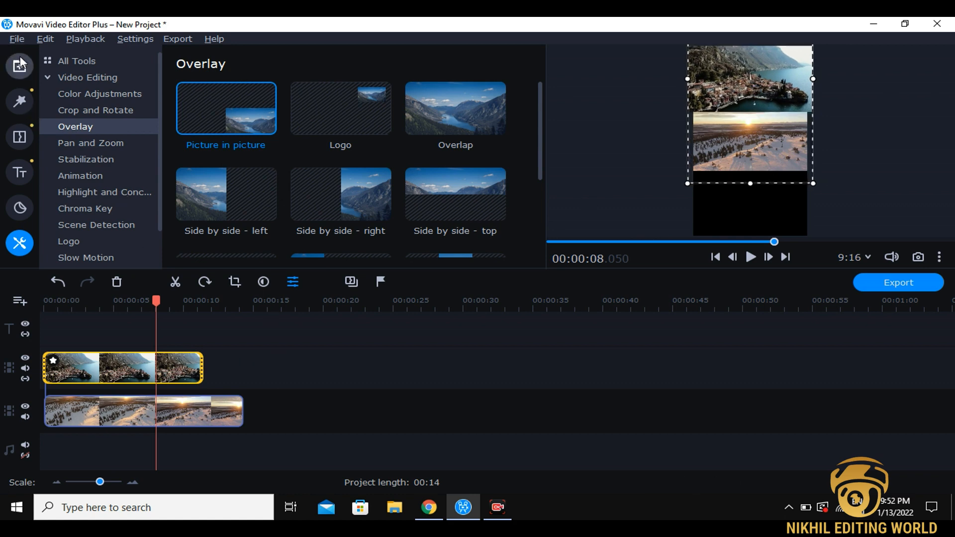
{"action": "left_click", "coordinate": [19, 66]}
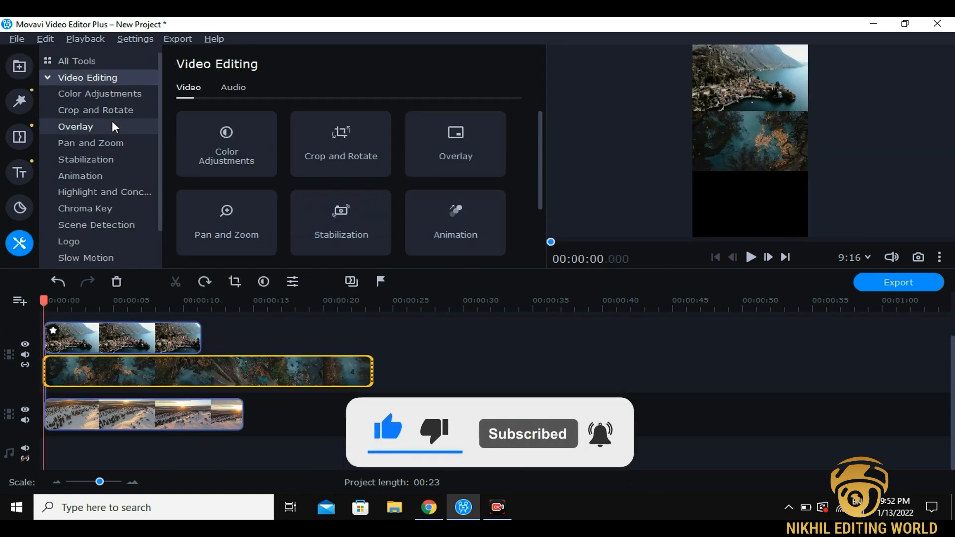
Make River a picture-in-picture filling the bottom third, below Lake and Mountains
{"action": "left_click", "coordinate": [75, 126]}
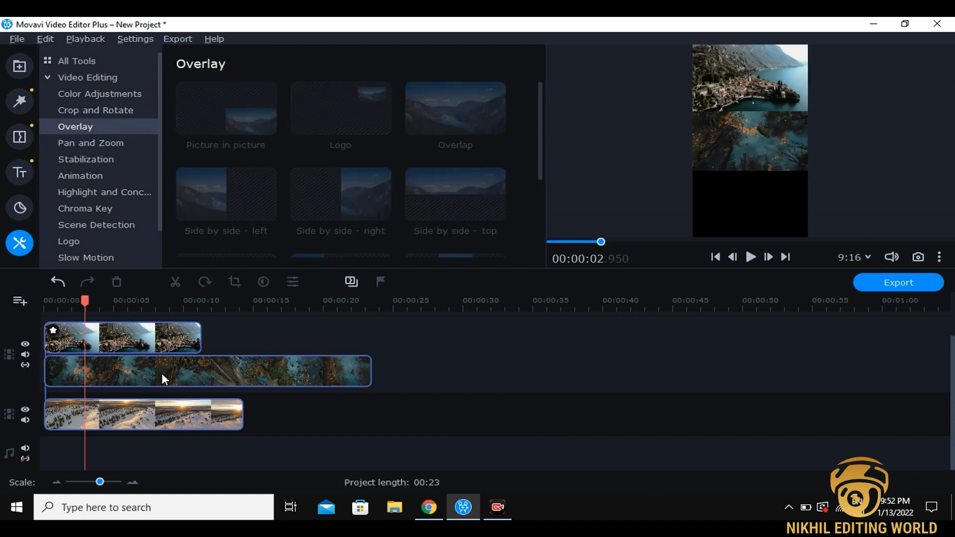
{"action": "left_click", "coordinate": [207, 370]}
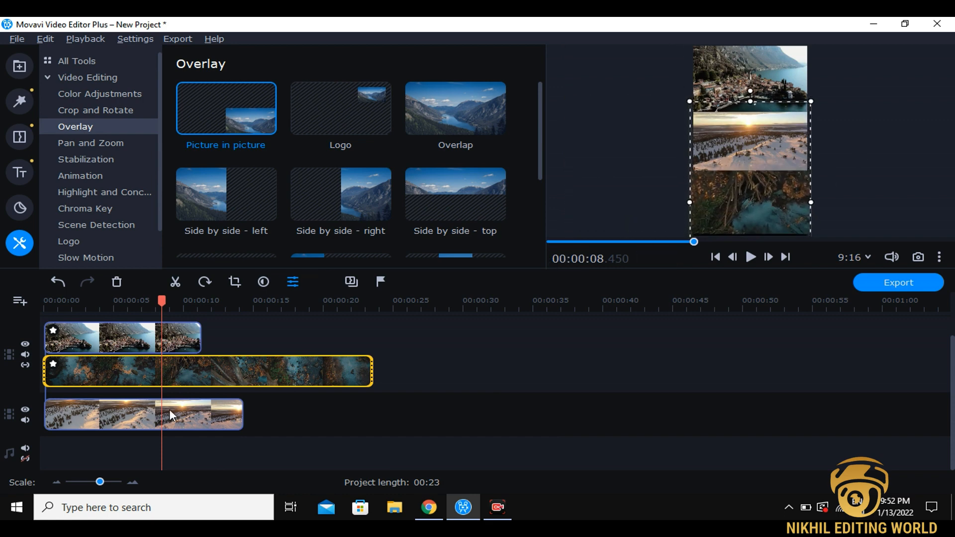
{"action": "left_click", "coordinate": [144, 414]}
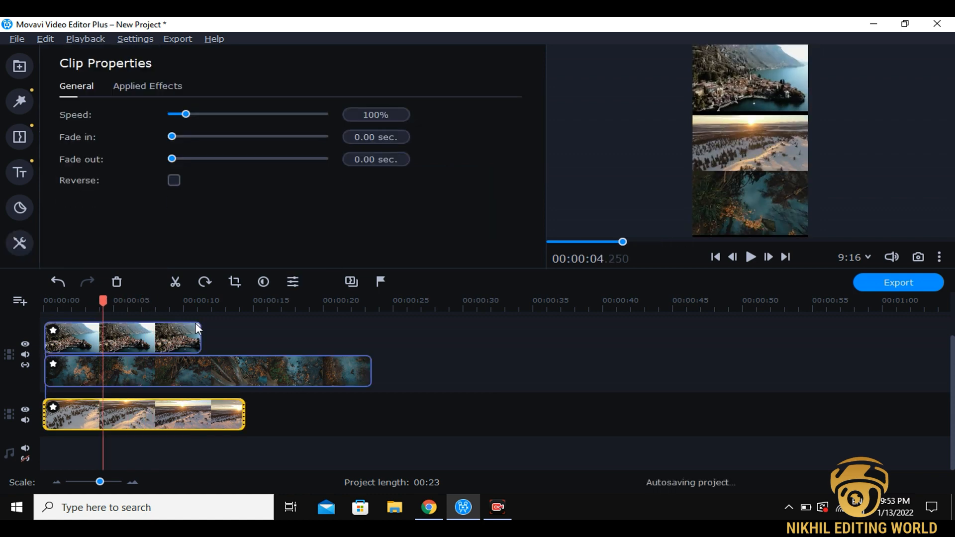
Crop Mountains into the middle band and trim River and Mountains to Lake's 11-second length
{"action": "left_click", "coordinate": [19, 243]}
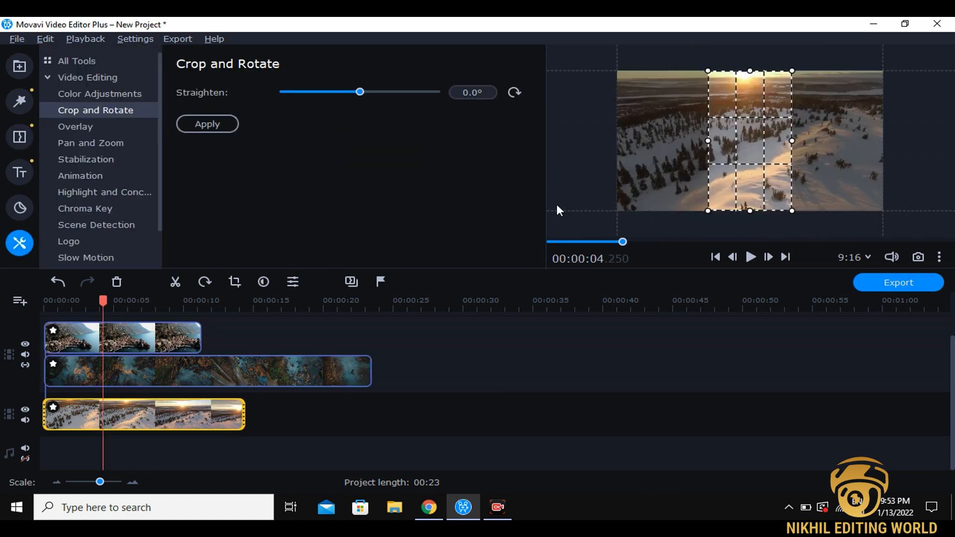
{"action": "left_click", "coordinate": [75, 126]}
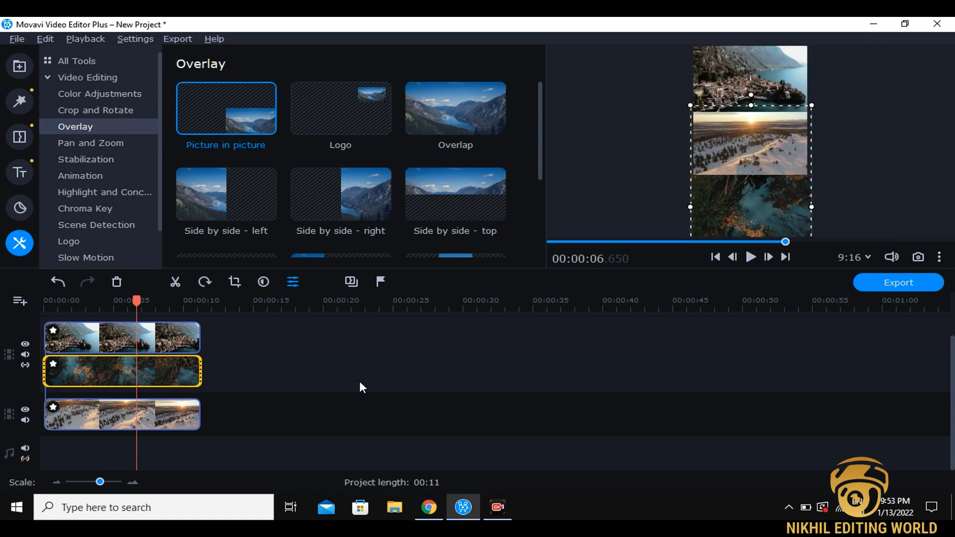
Apply the Broken lens filter to the clips and set the Mountains filter strength to 30%
{"action": "left_click", "coordinate": [20, 100]}
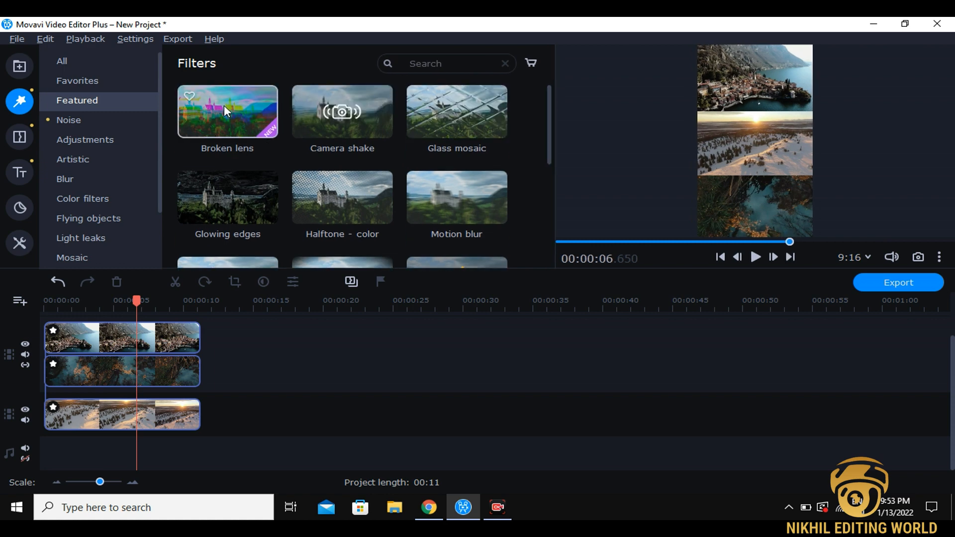
{"action": "left_click", "coordinate": [227, 112]}
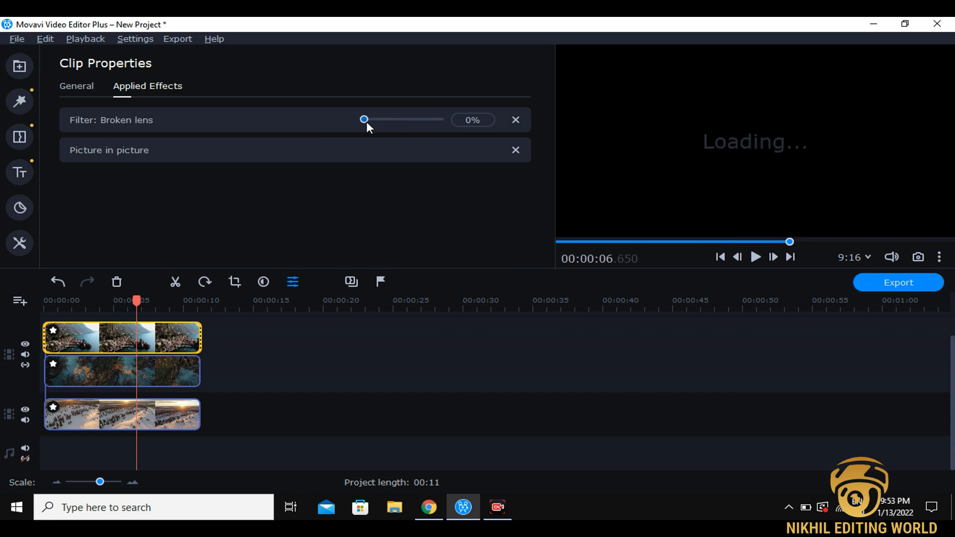
{"action": "left_click_drag", "start_coordinate": [363, 119], "coordinate": [365, 119]}
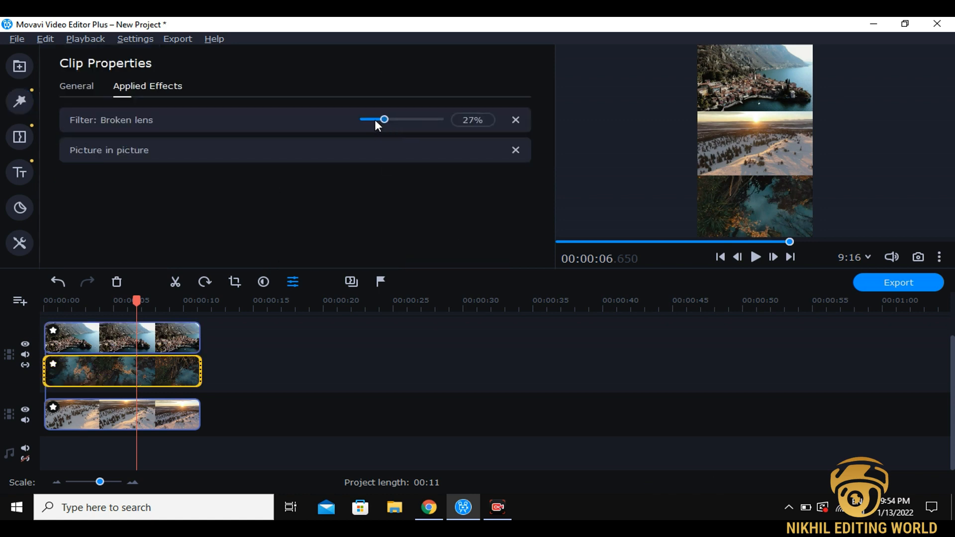
{"action": "left_click_drag", "start_coordinate": [384, 119], "coordinate": [363, 120]}
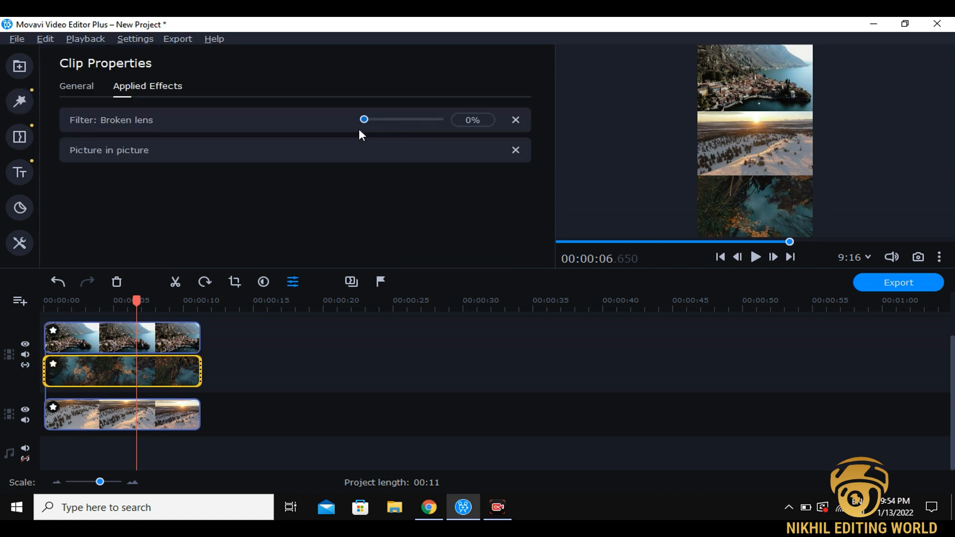
{"action": "left_click_drag", "start_coordinate": [364, 119], "coordinate": [366, 119]}
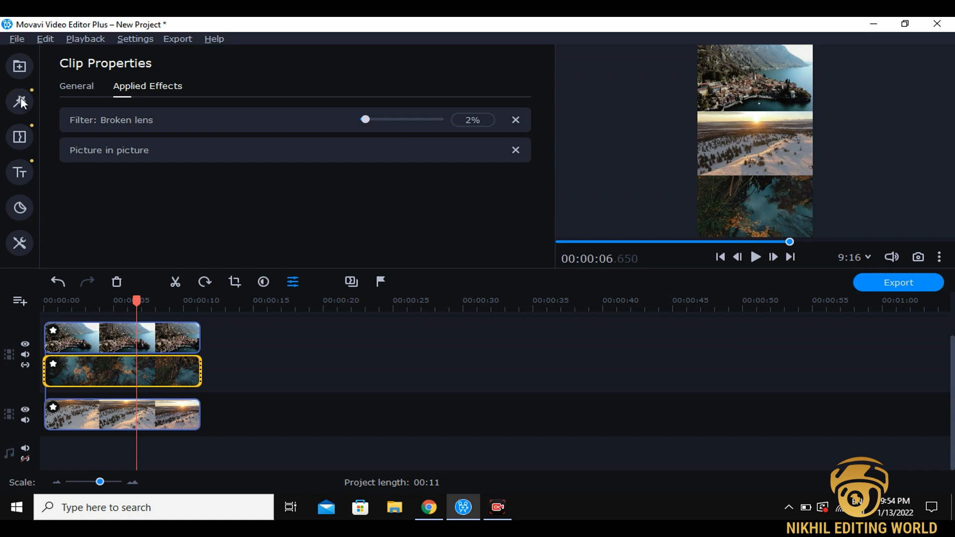
{"action": "left_click_drag", "start_coordinate": [365, 119], "coordinate": [387, 119]}
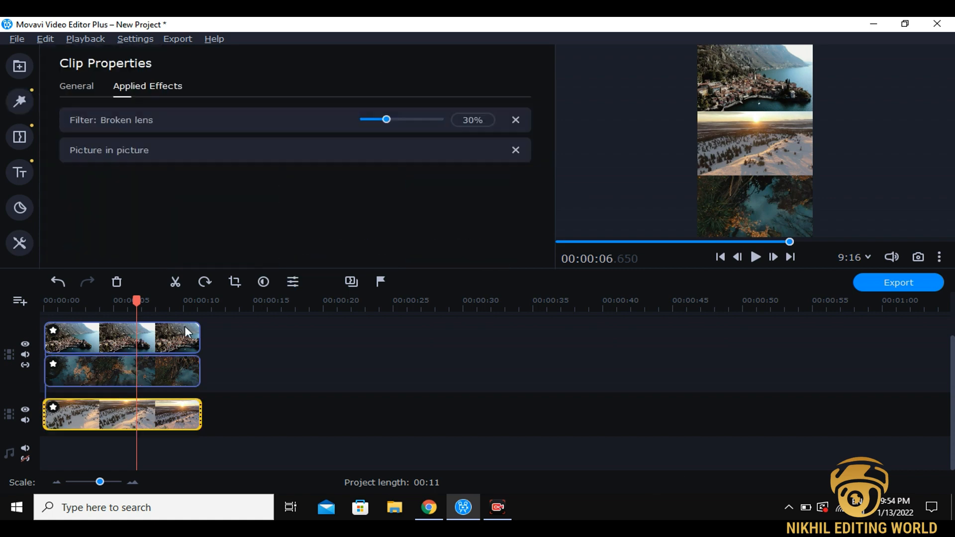
{"action": "left_click_drag", "start_coordinate": [386, 119], "coordinate": [382, 119]}
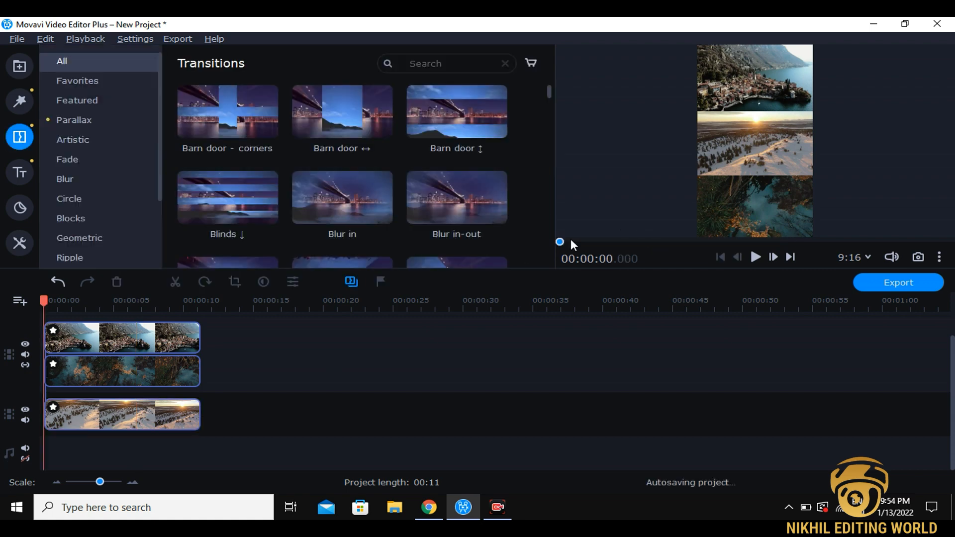
Choose MP4 output at Highest quality and 1080x1920 resolution
{"action": "left_click", "coordinate": [754, 257]}
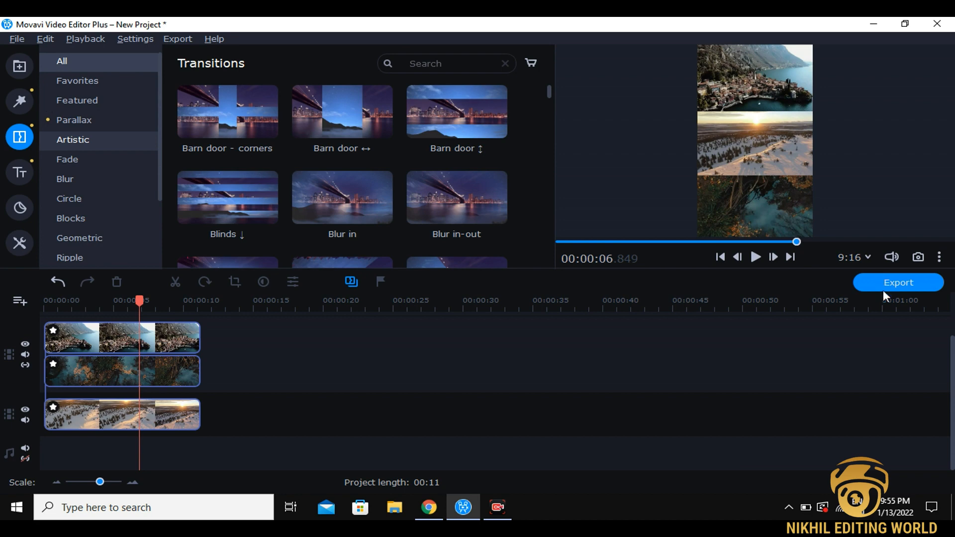
{"action": "left_click", "coordinate": [897, 282]}
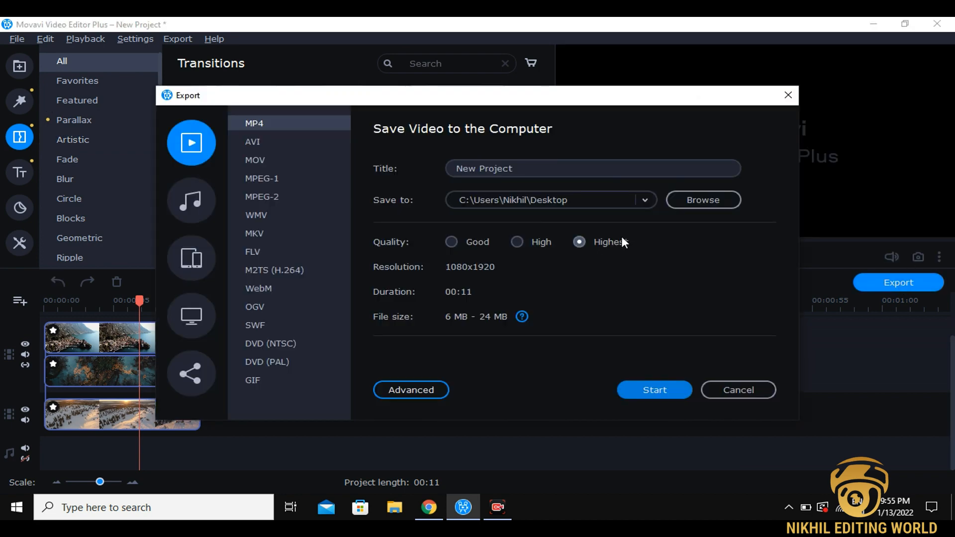